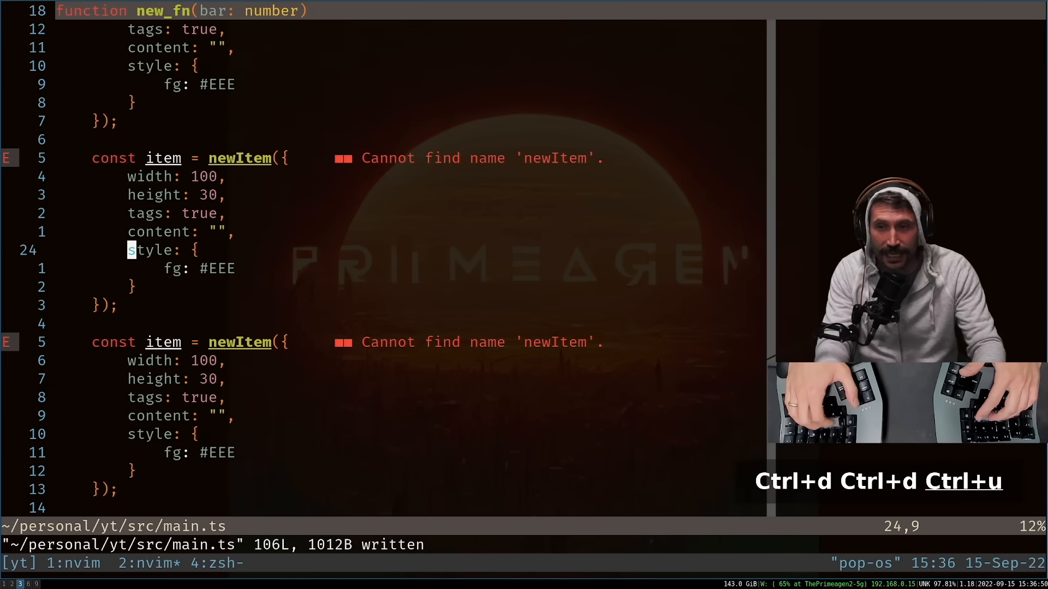
Extract the first newItem call's object literal into a const data declaration above it.
{"action": "key", "text": "ctrl+u"}
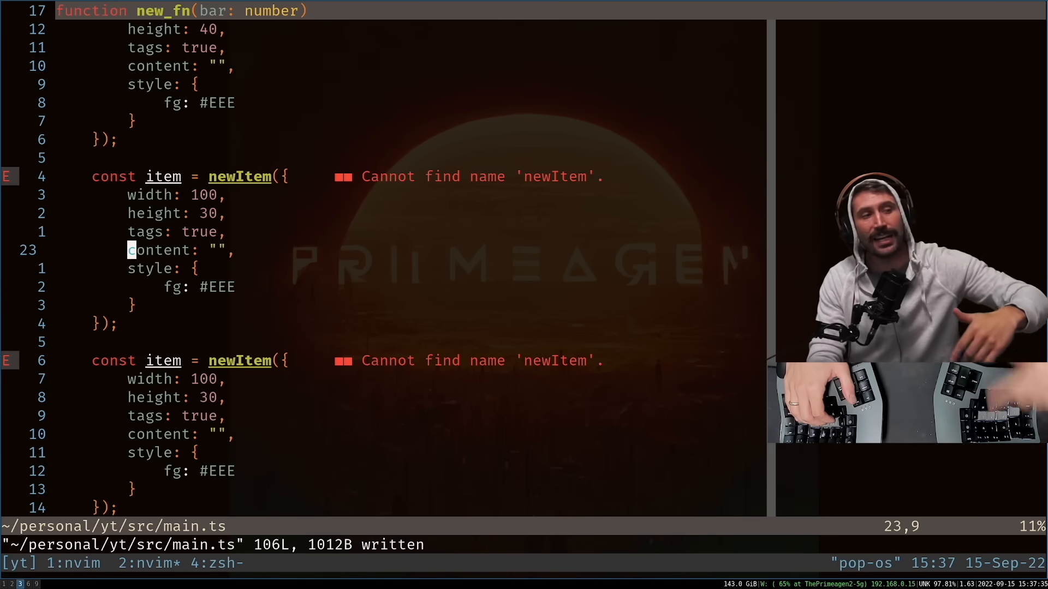
{"action": "key", "text": "ctrl+u"}
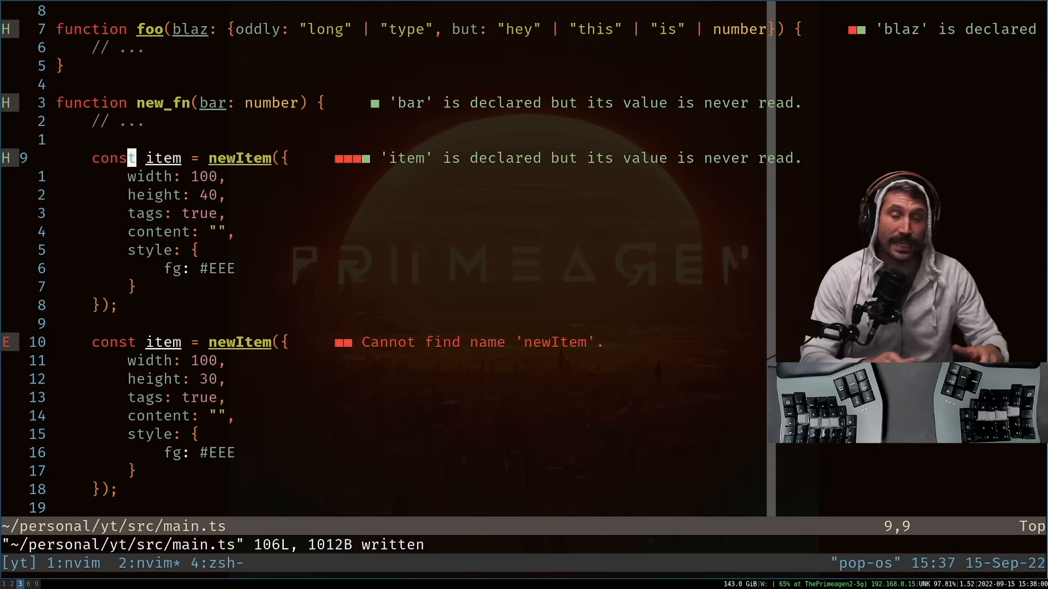
{"action": "key", "text": "f"}
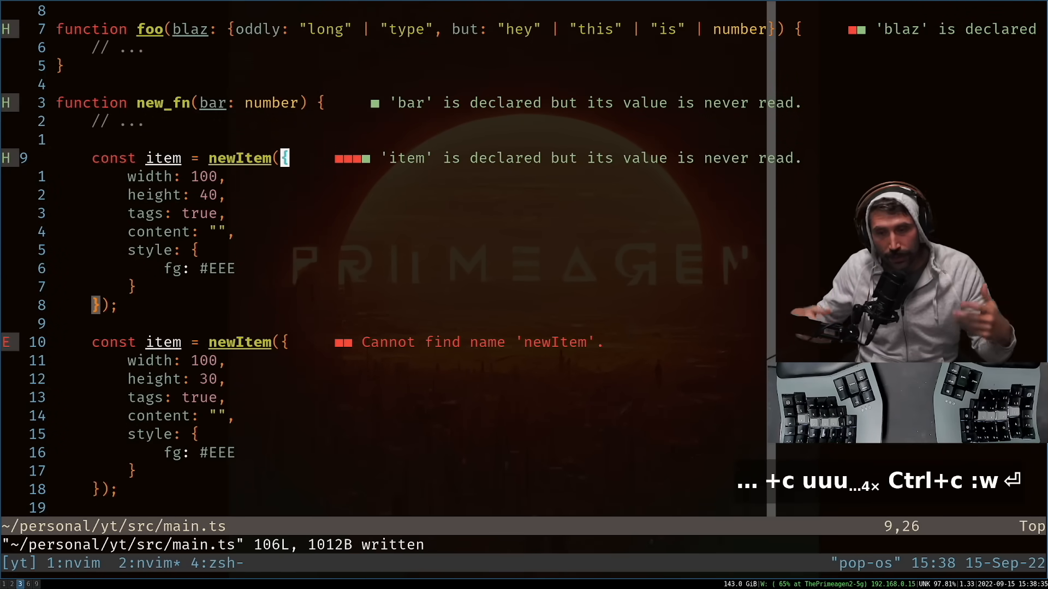
{"action": "type", "text": "va{"}
{"action": "type", "text": "c"}
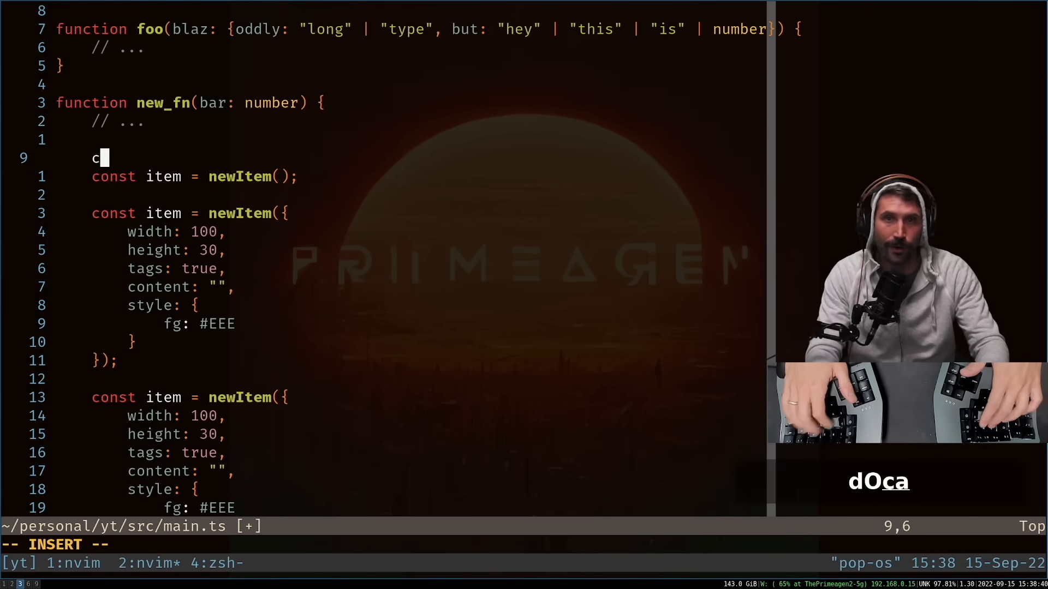
{"action": "type", "text": "onst data = {"}
{"action": "type", "text": "...data"}
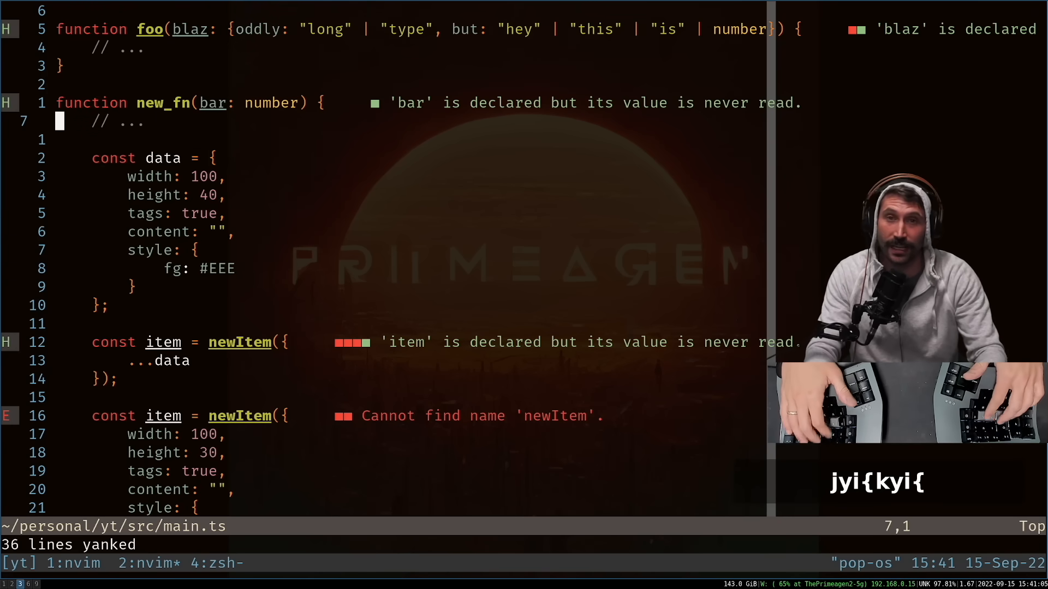
Replace the second and third calls' bodies with ...data plus a height: 30 override.
{"action": "key", "text": "ctrl+c"}
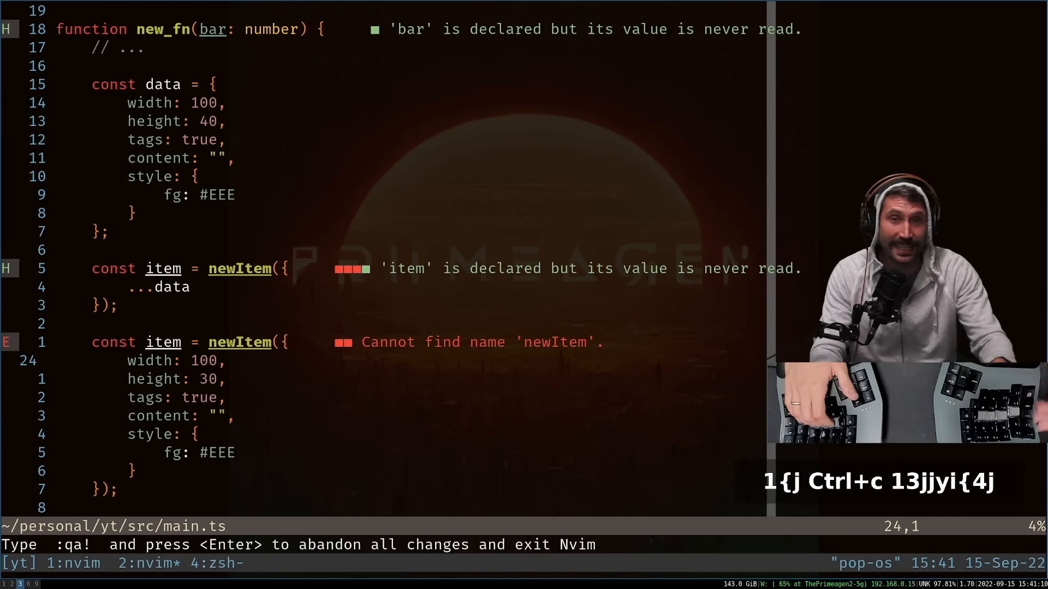
{"action": "key", "text": "p"}
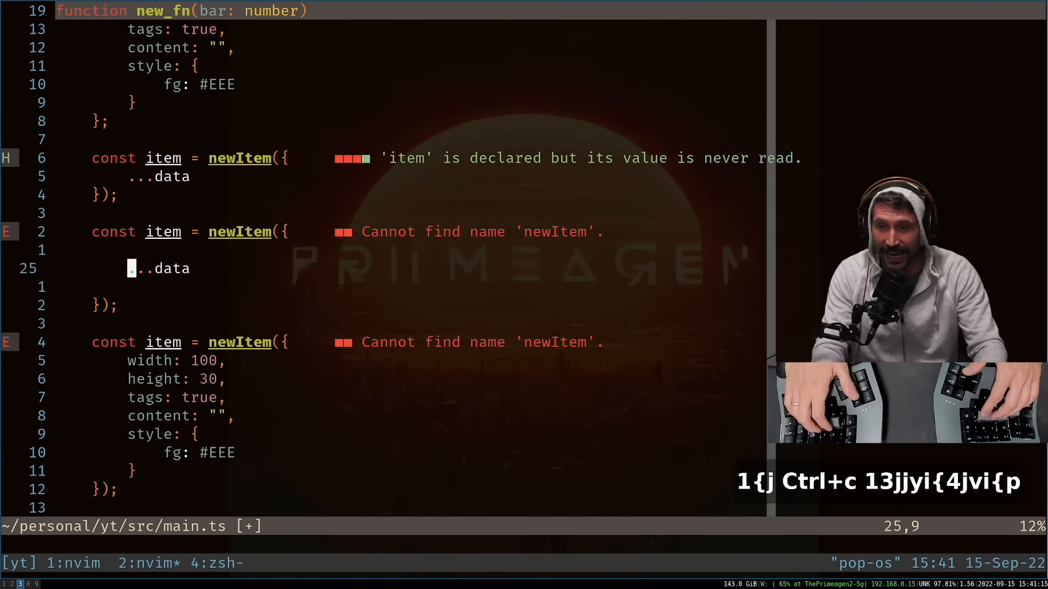
{"action": "key", "text": "A"}
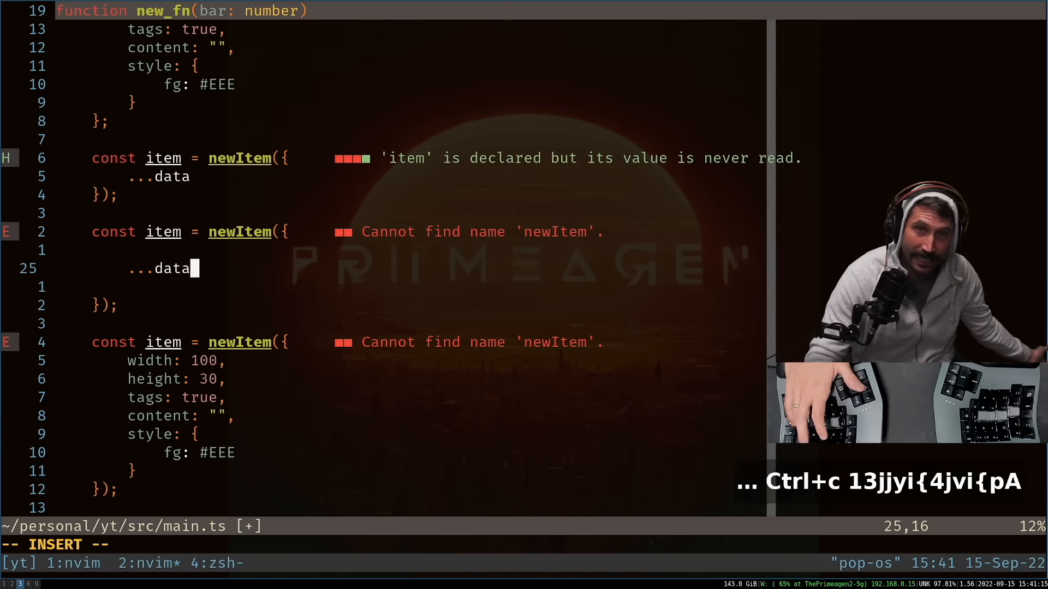
{"action": "type", "text": ","}
{"action": "type", "text": "height: 30,"}
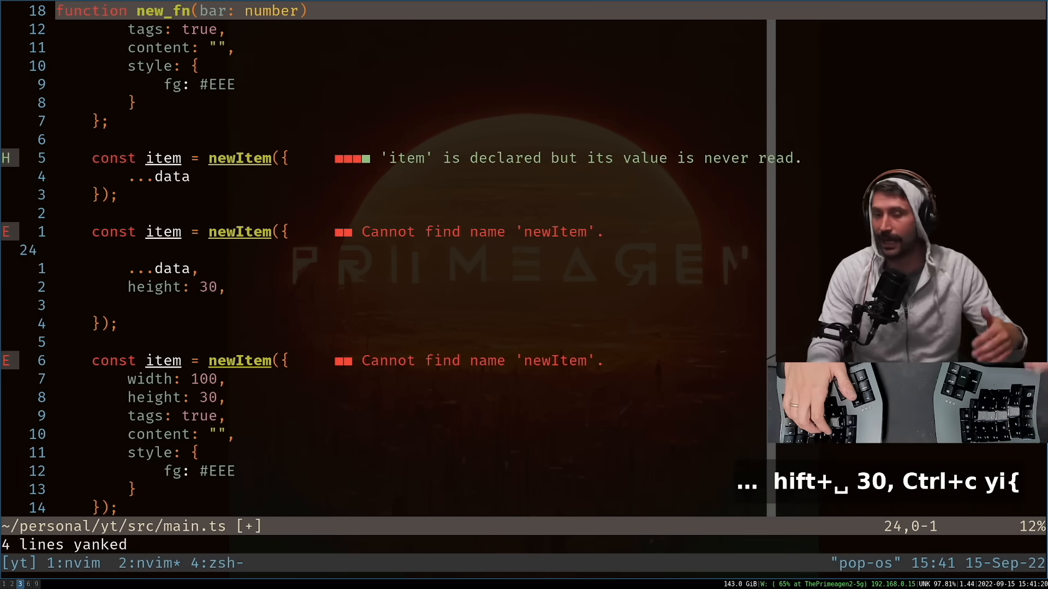
{"action": "key", "text": "j"}
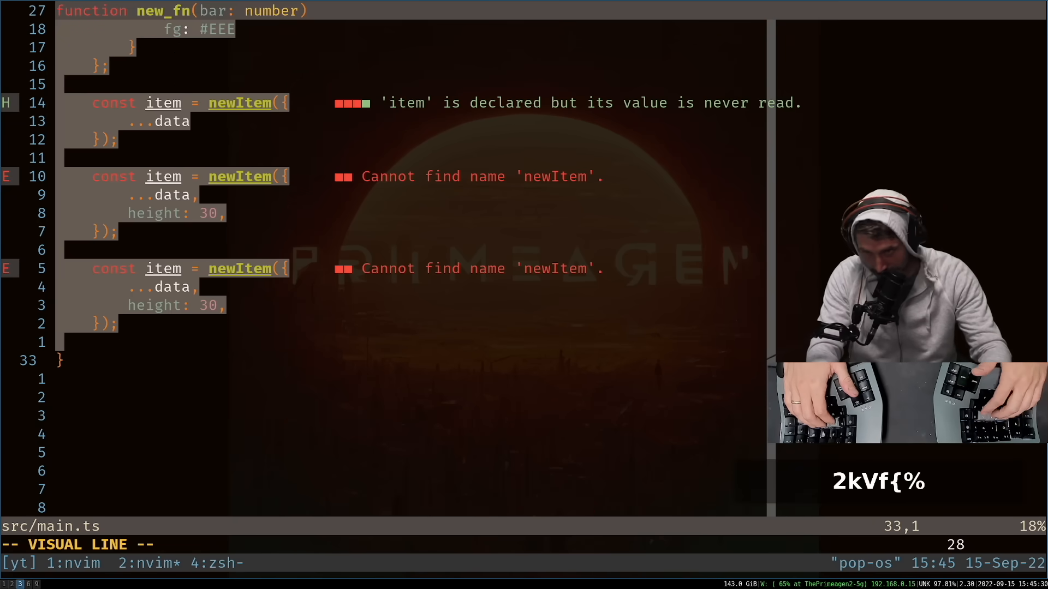
Delete the new_fn function with a linewise va{ selection, undoing the partial and full deletions.
{"action": "key", "text": "d"}
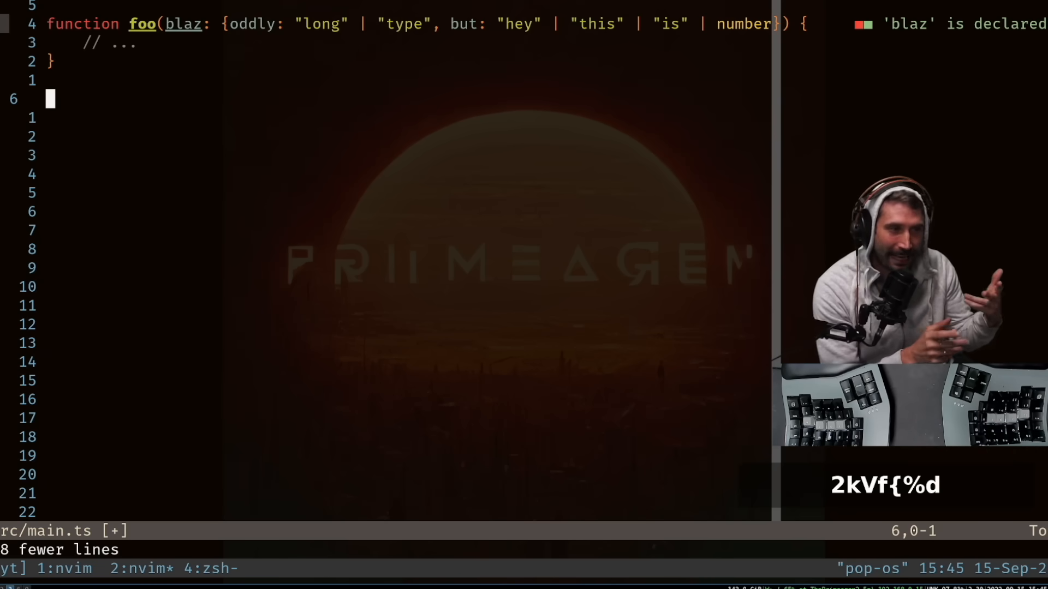
{"action": "key", "text": "u"}
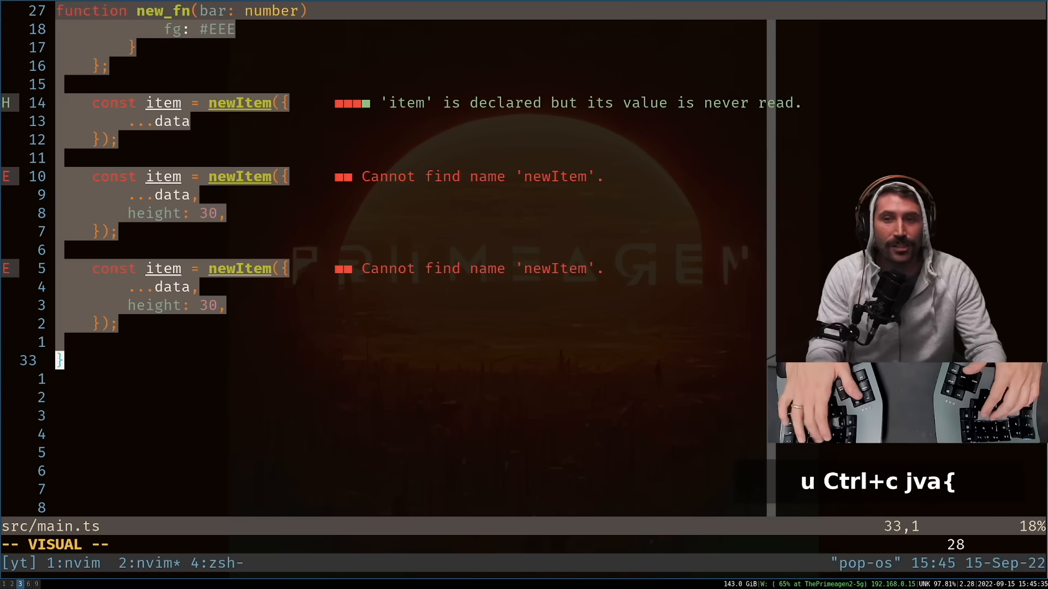
{"action": "key", "text": "V"}
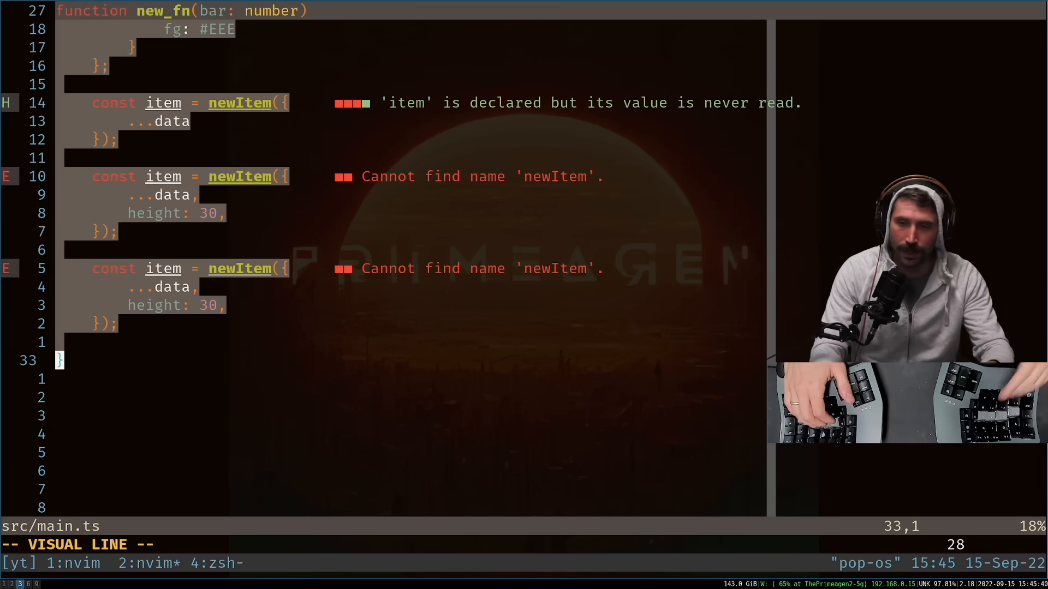
{"action": "key", "text": "v"}
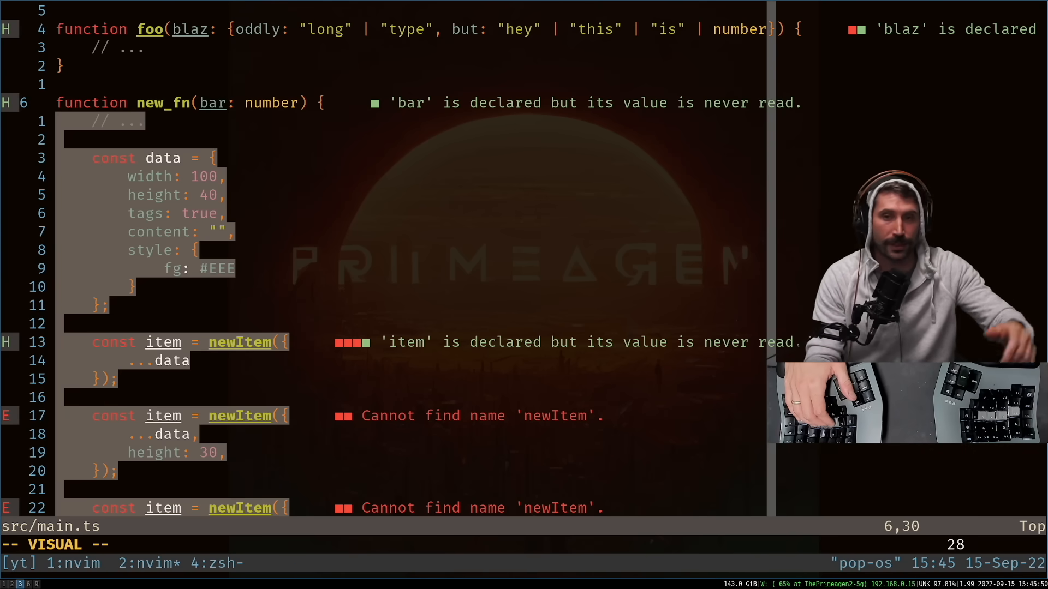
{"action": "key", "text": "V"}
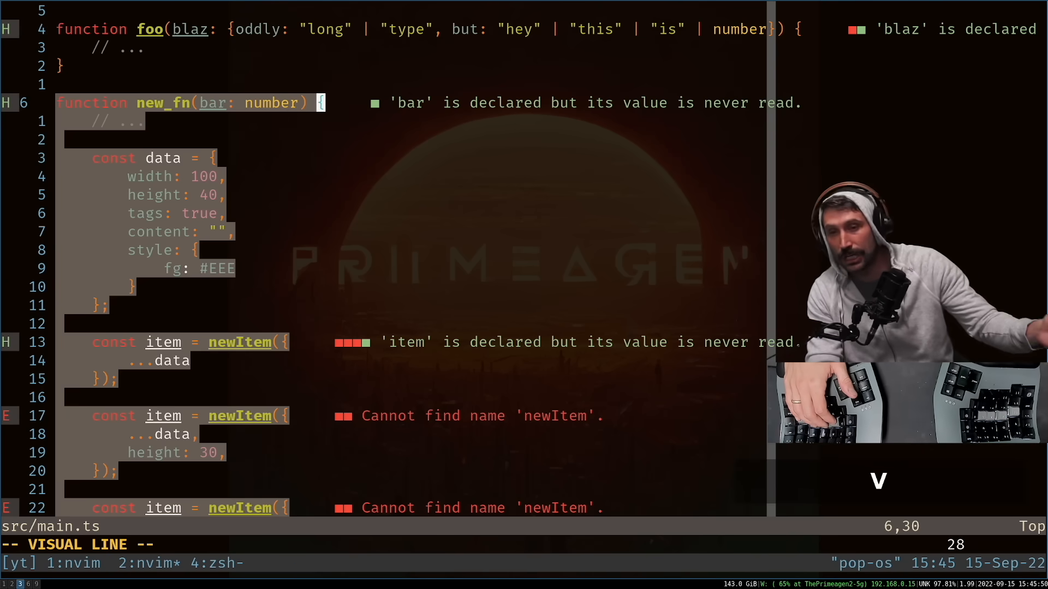
{"action": "key", "text": "d"}
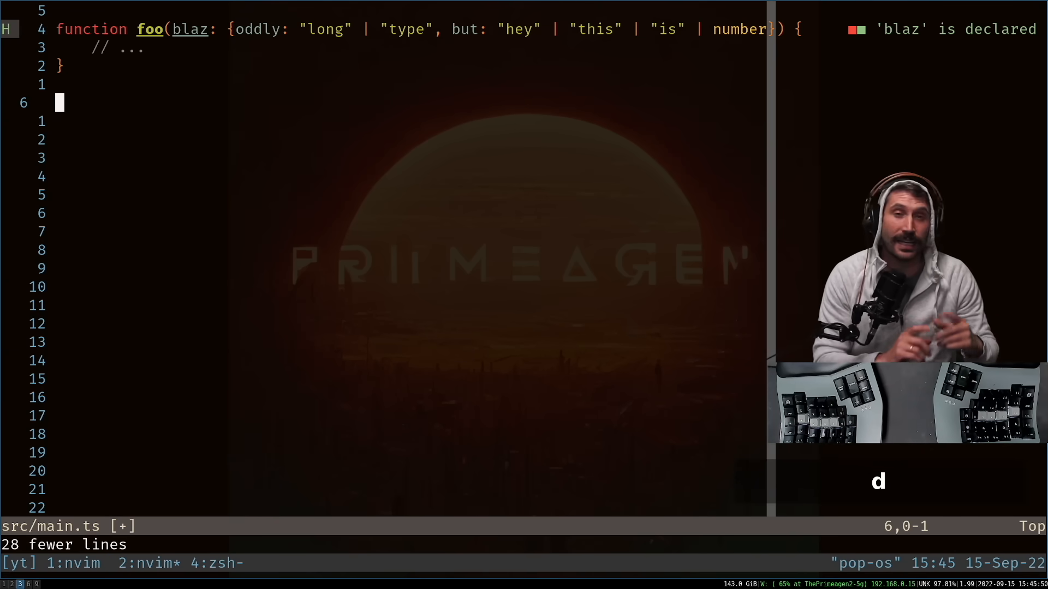
{"action": "key", "text": "u"}
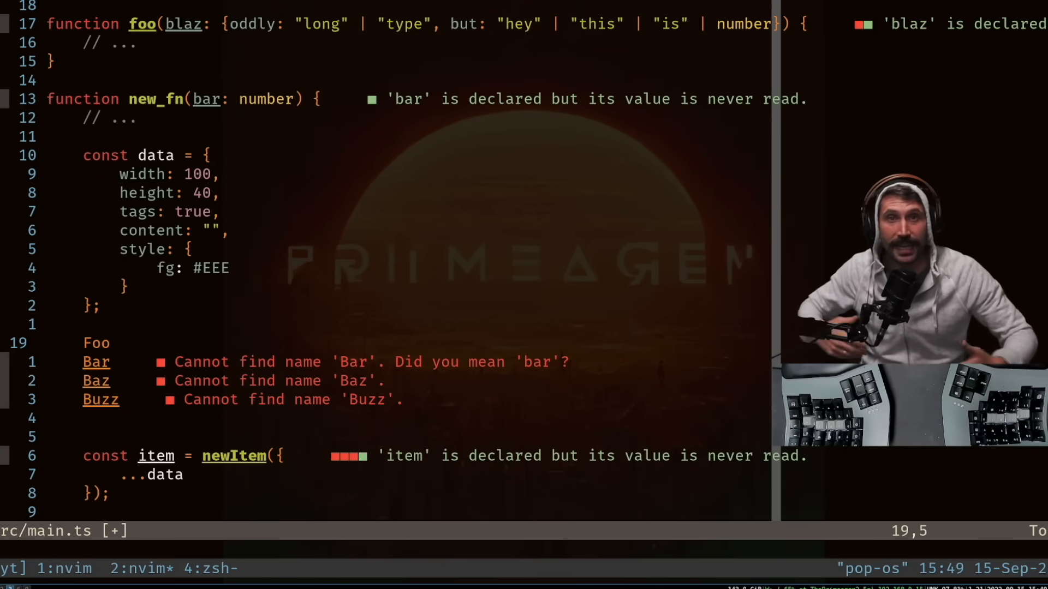
Add const data = []; above the words and turn Foo into data[0] = "Foo";.
{"action": "key", "text": "o"}
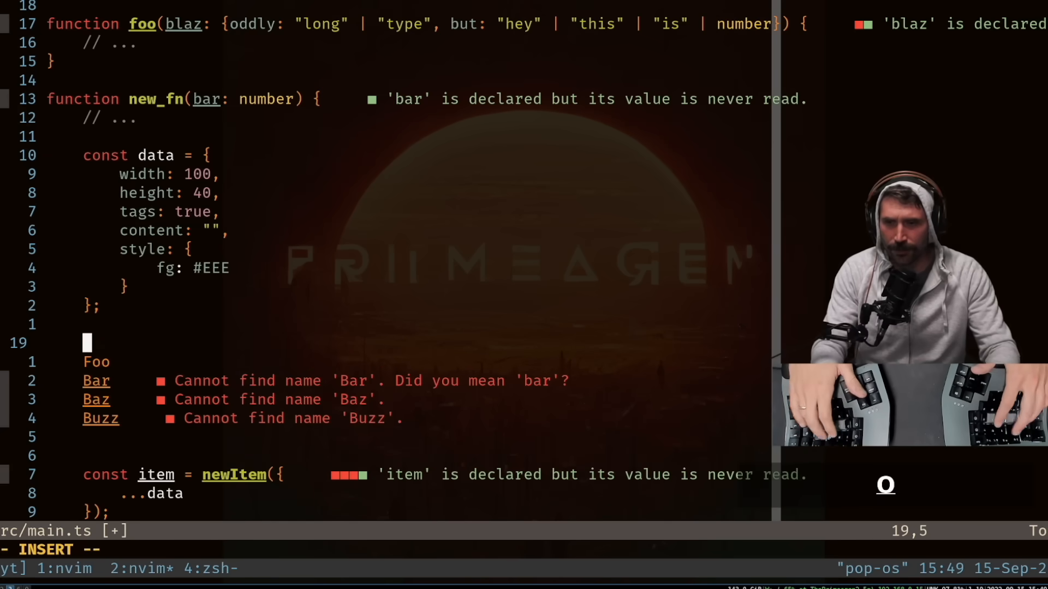
{"action": "type", "text": "const data = [];"}
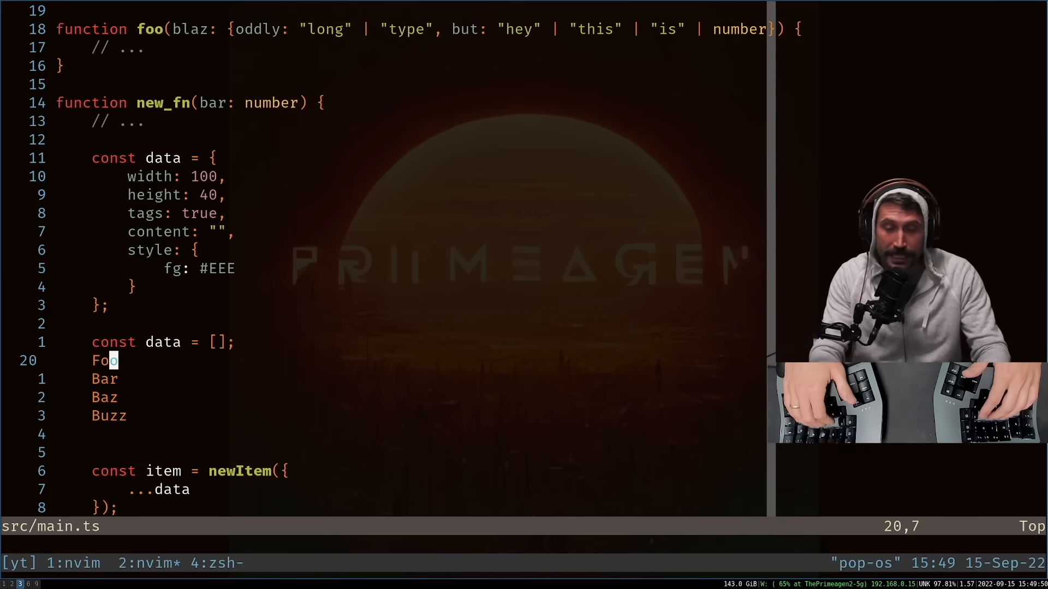
{"action": "key", "text": "i"}
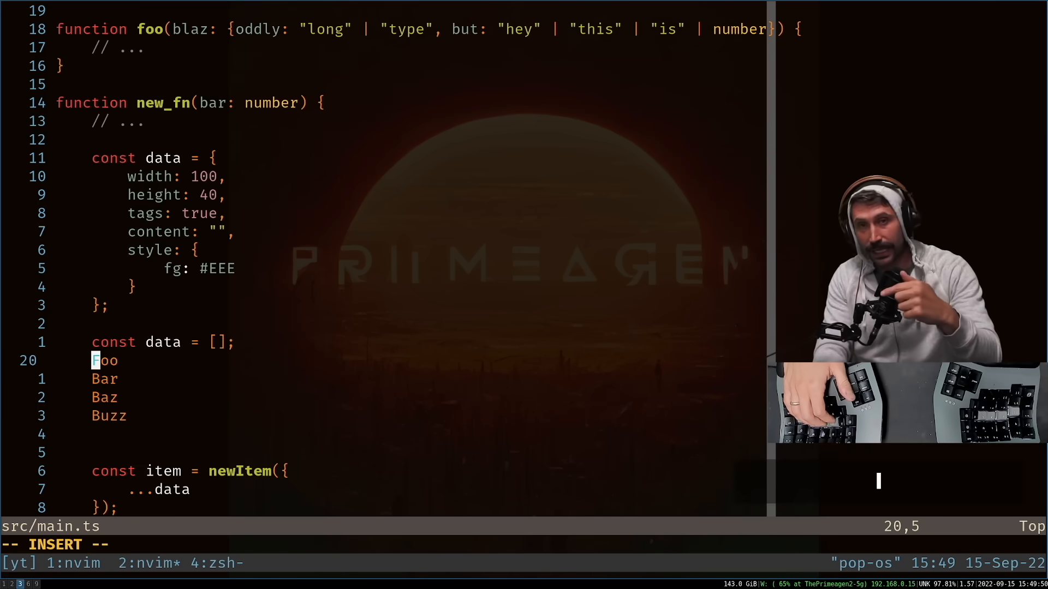
{"action": "type", "text": "data[0] ="}
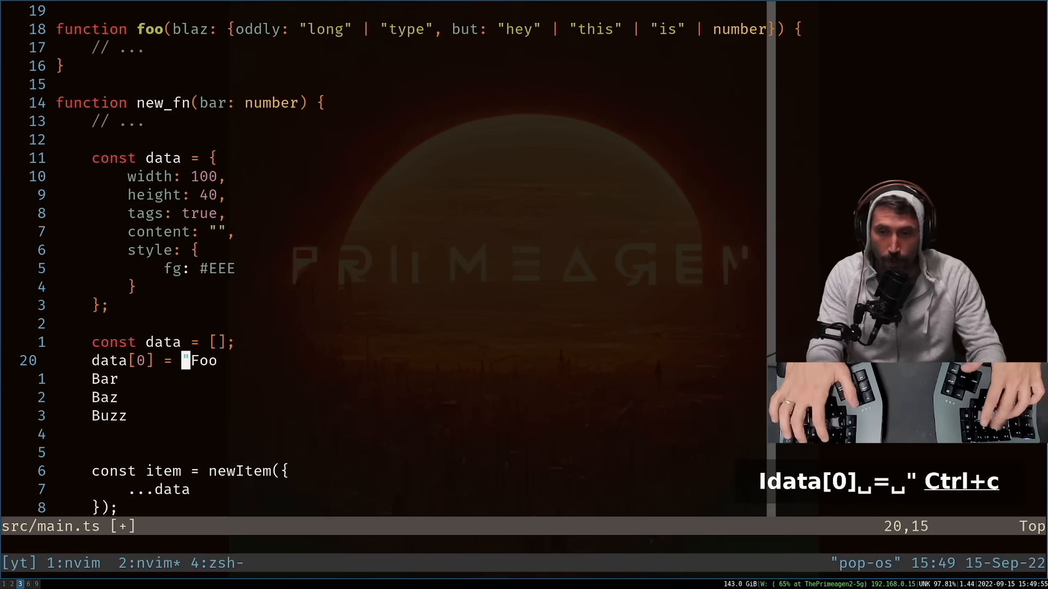
{"action": "type", "text": "\";"}
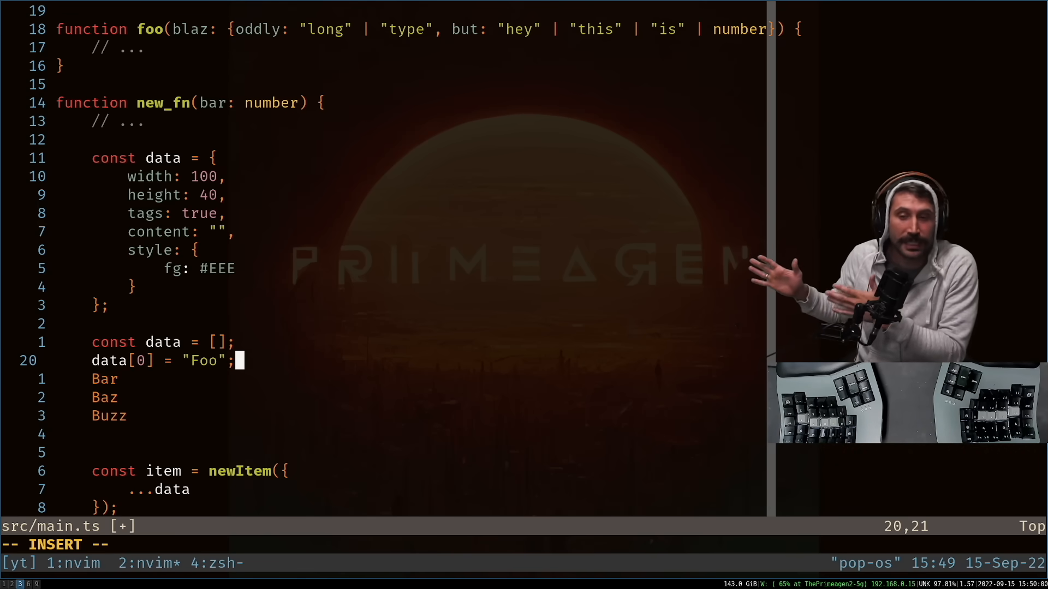
{"action": "key", "text": "ctrl+c"}
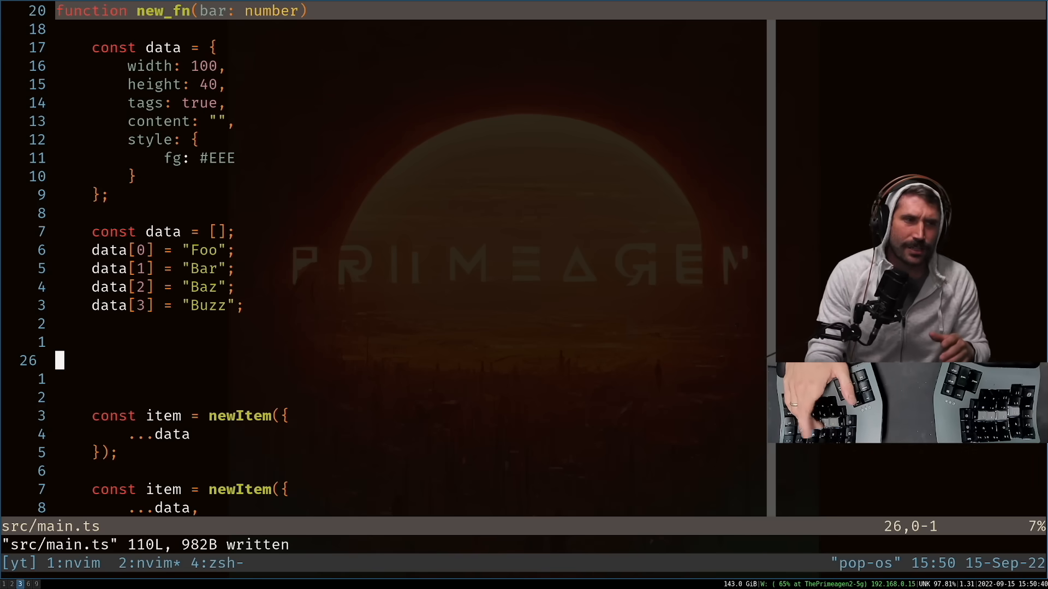
Prefix the four words with data[0] = " and append "; via :s/$/";/, then undo back to bare words.
{"action": "key", "text": "ctrl+c"}
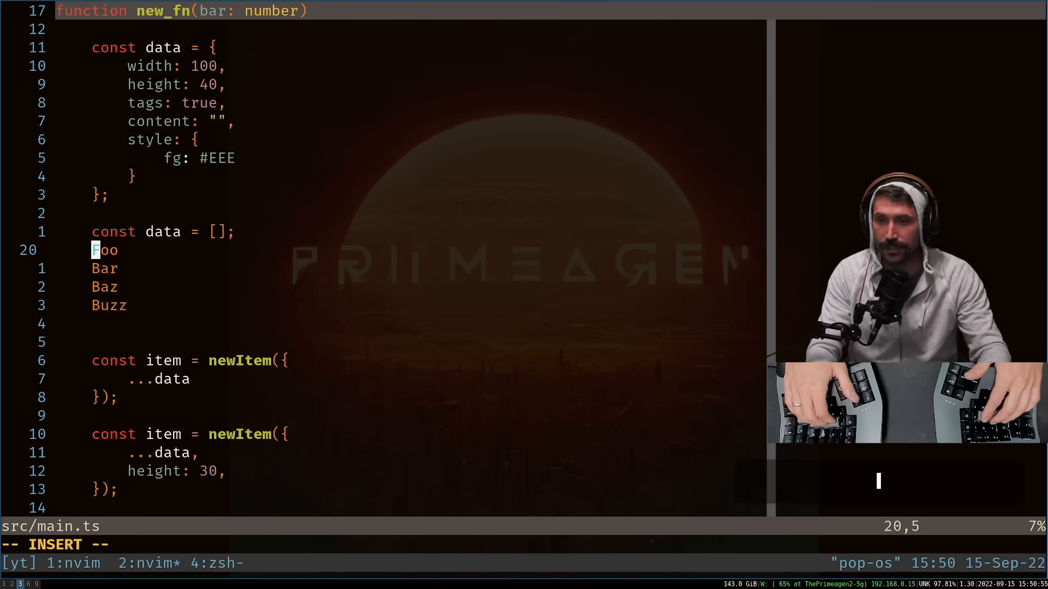
{"action": "type", "text": "data[0] = \""}
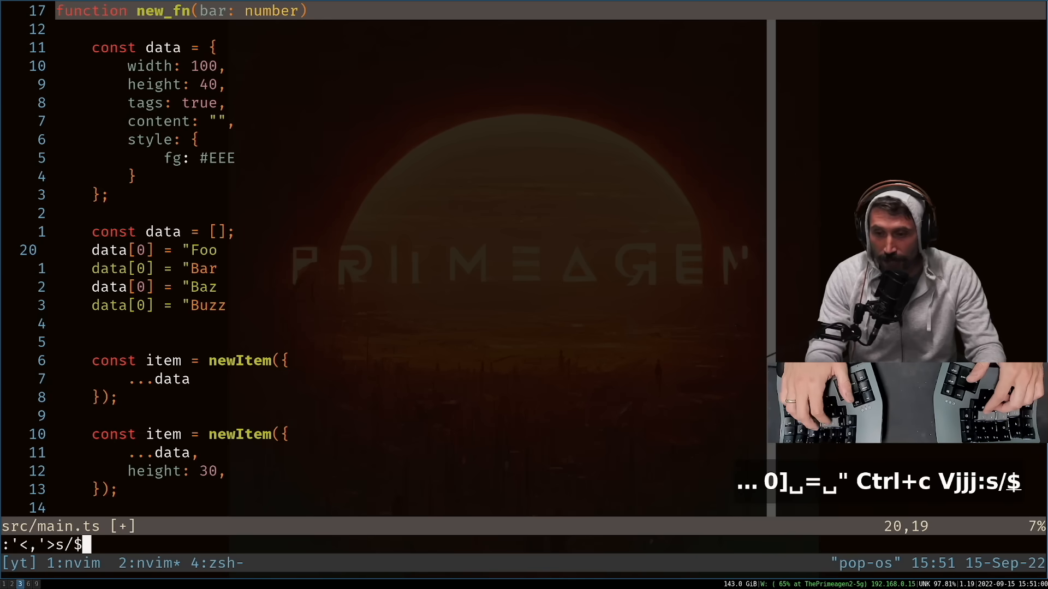
{"action": "type", "text": "/\";"}
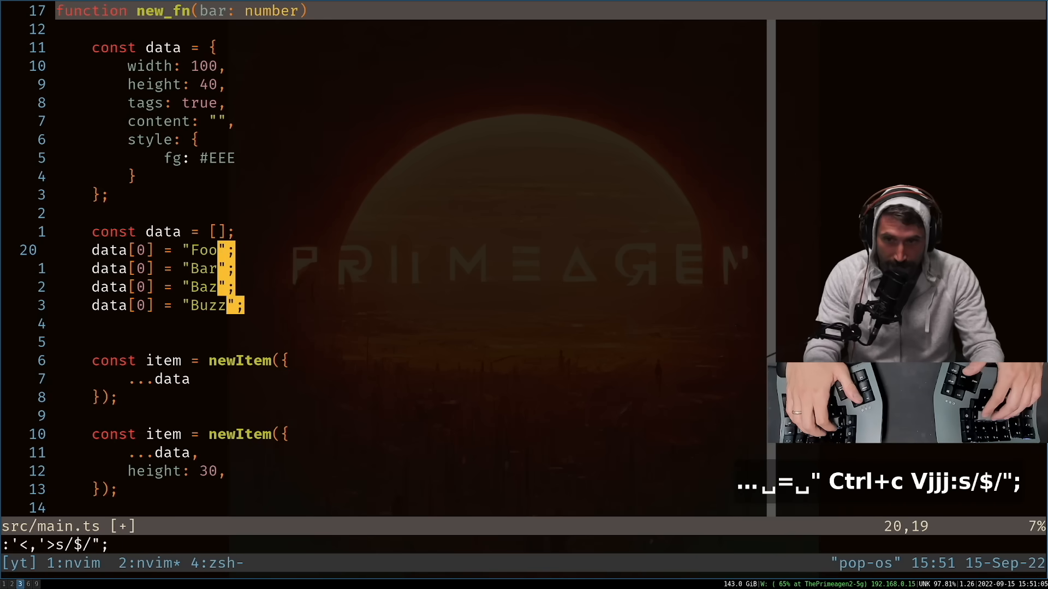
{"action": "key", "text": "Return"}
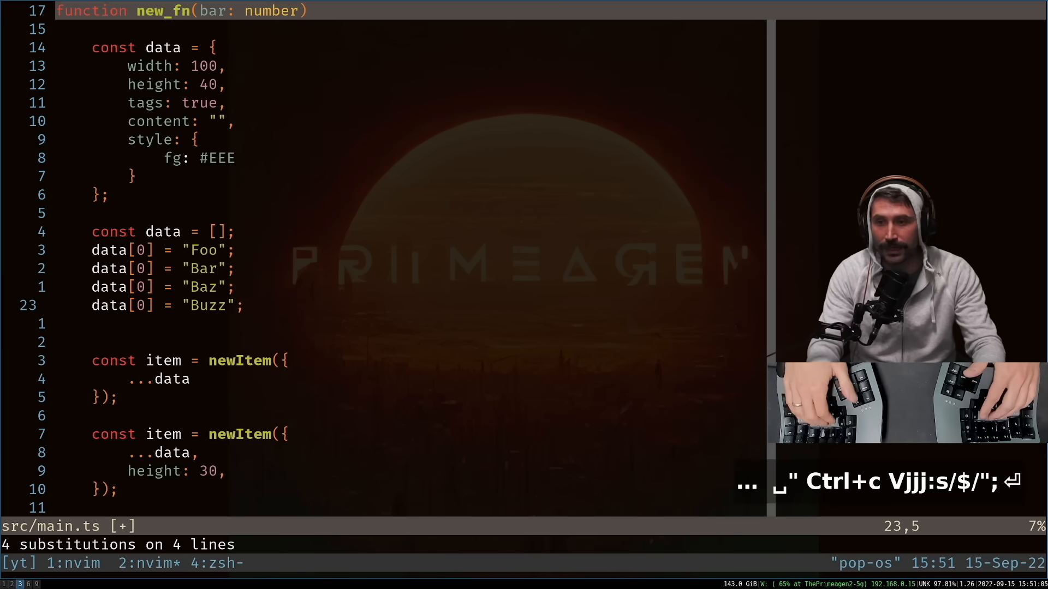
{"action": "key", "text": "ctrl+a"}
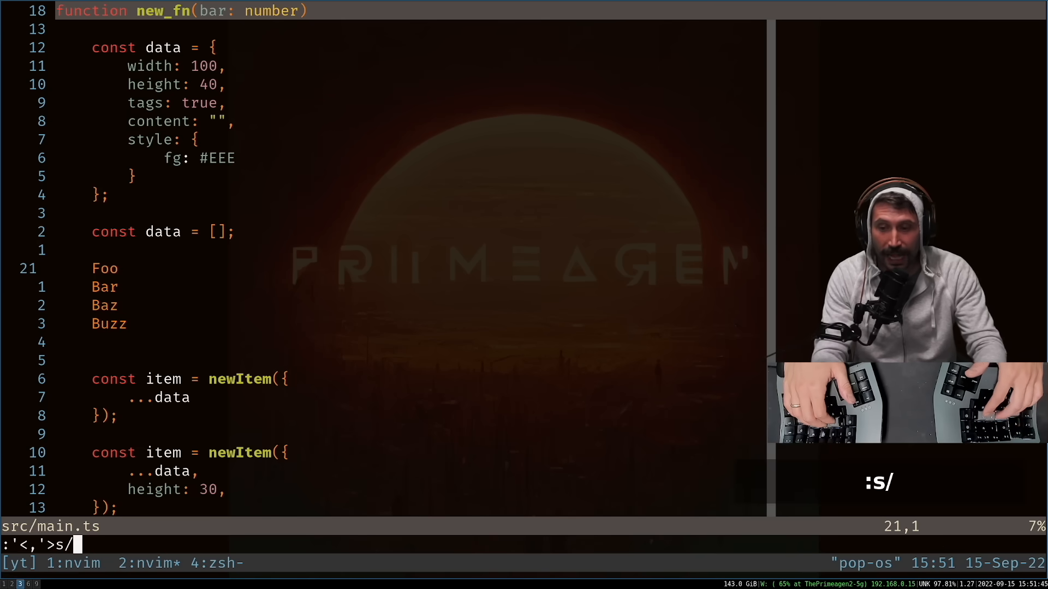
Run :s/\(\w.*\)/data[0] = "\1";/ to wrap Foo, Bar, Baz, Buzz in data[0] assignments.
{"action": "type", "text": "\\(."}
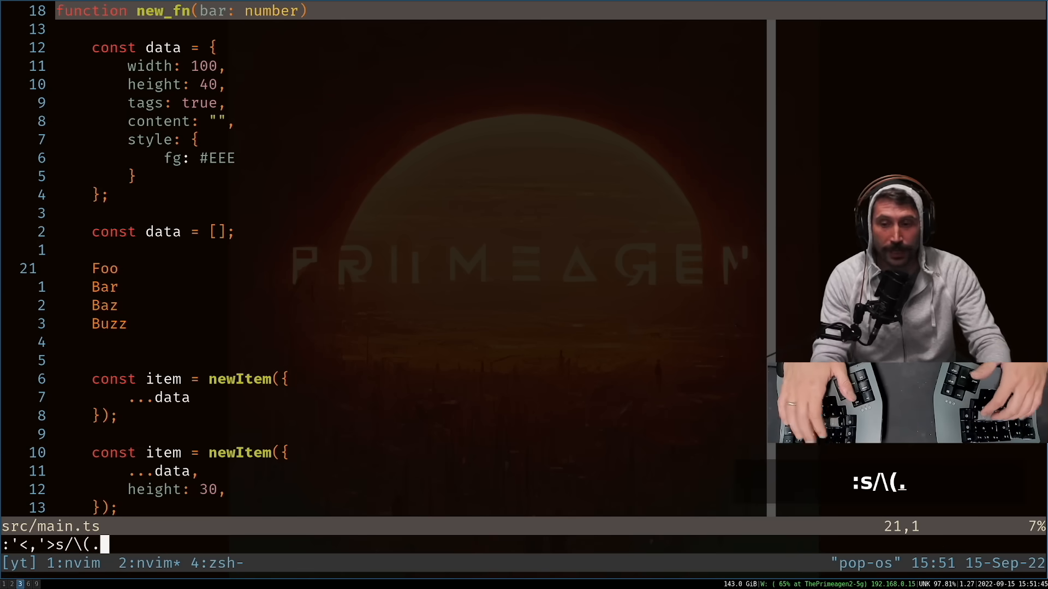
{"action": "type", "text": ".*\\)"}
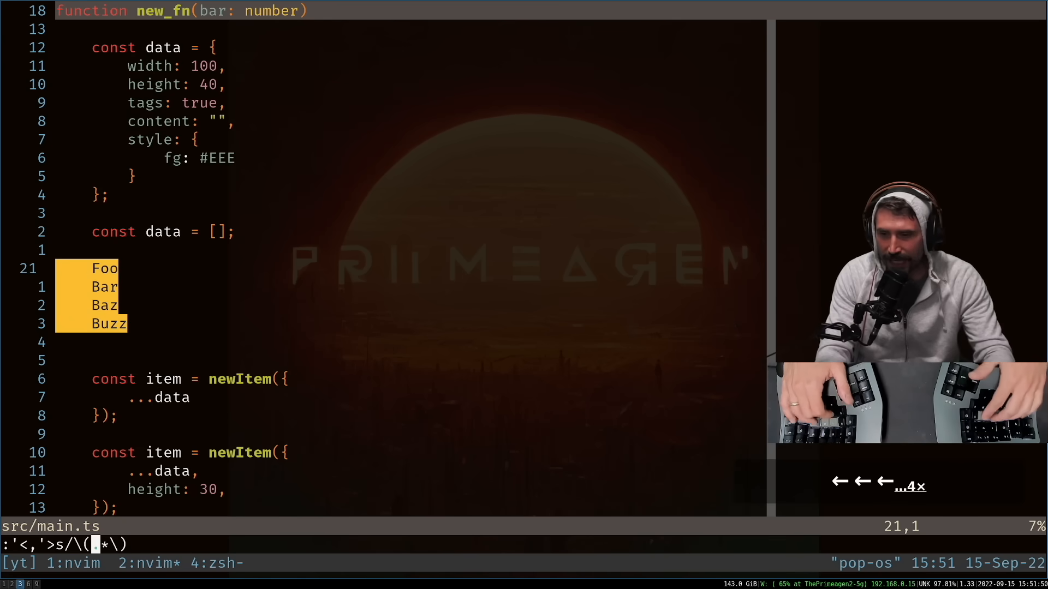
{"action": "type", "text": "\\w"}
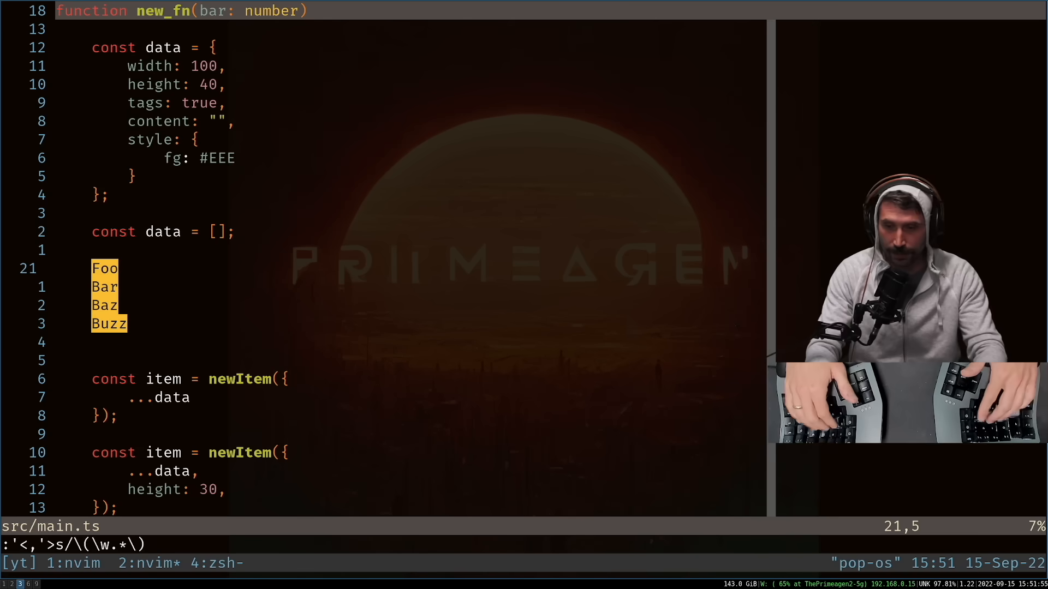
{"action": "type", "text": "/data"}
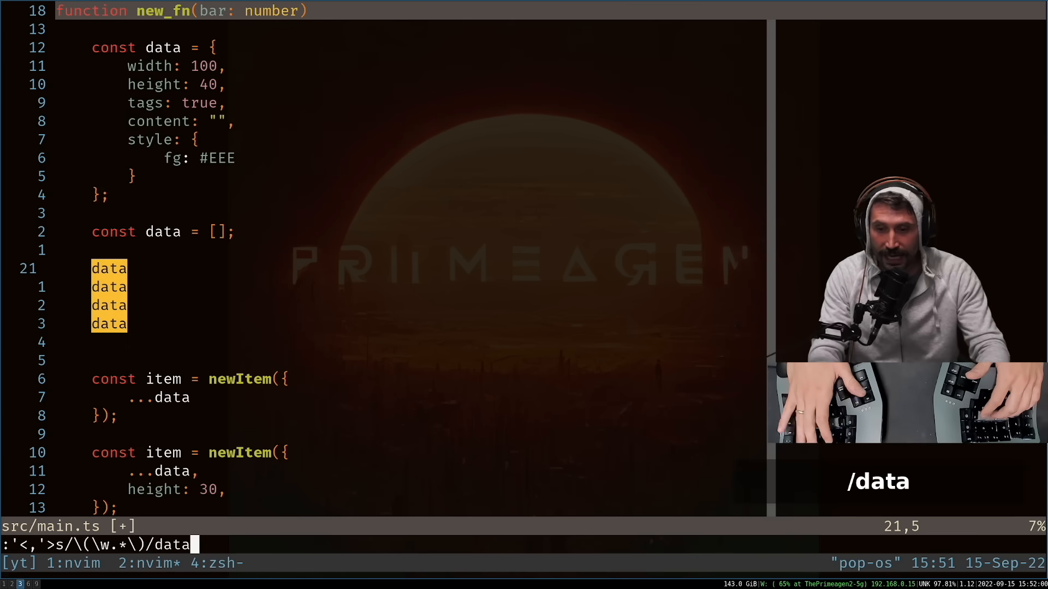
{"action": "type", "text": "[0] ="}
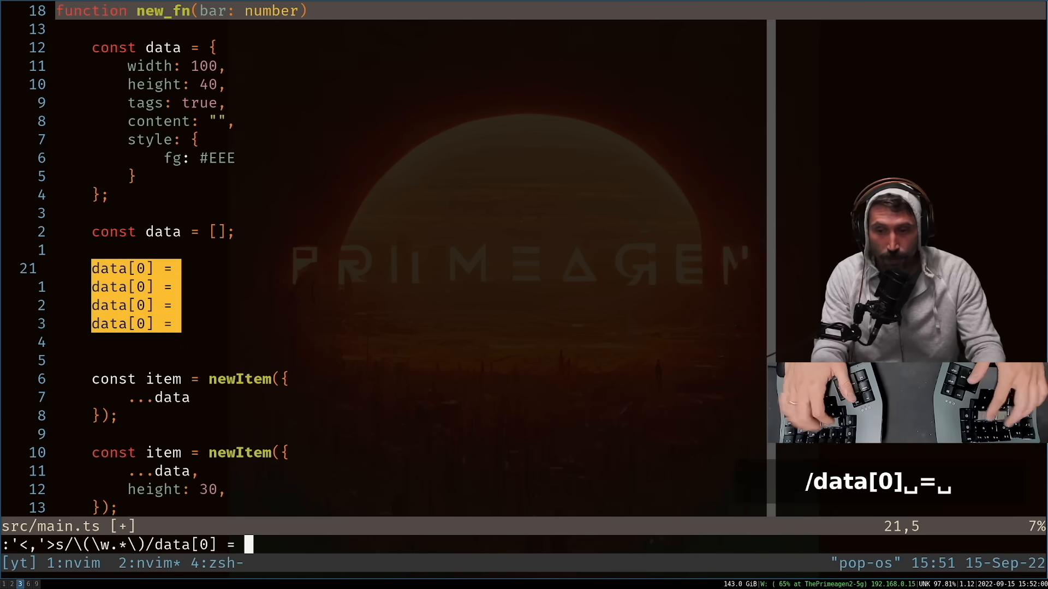
{"action": "type", "text": "\"\\1\";"}
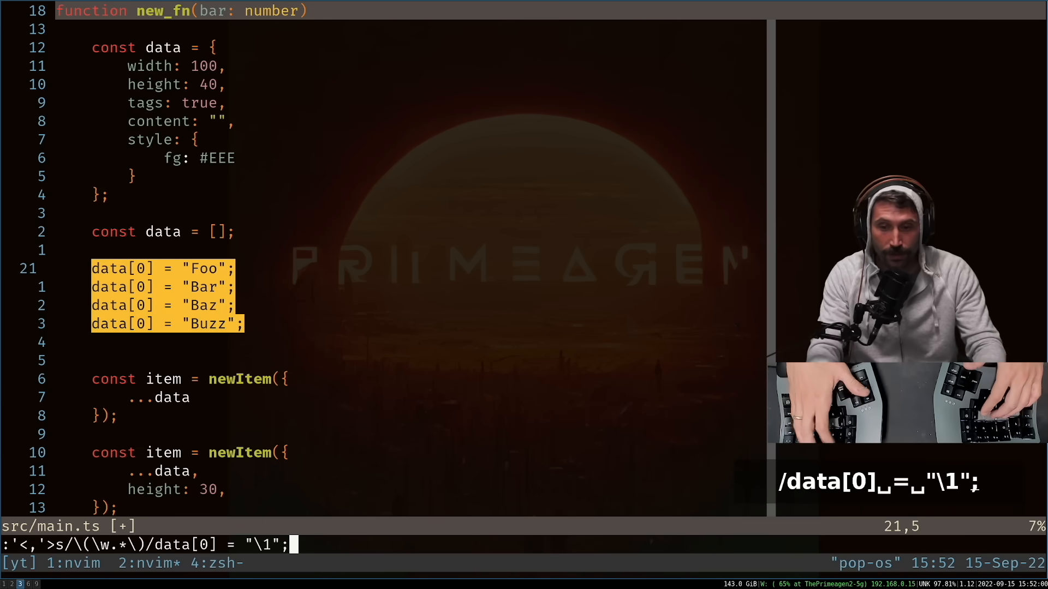
{"action": "key", "text": "Return"}
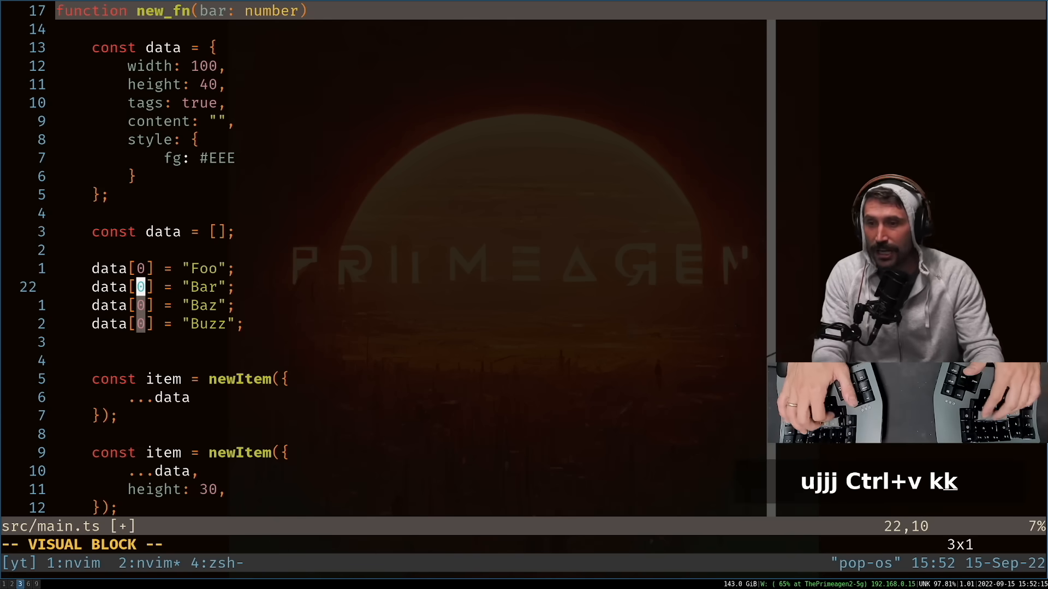
Renumber the Bar, Baz and Buzz assignments to data[1], data[2], data[3] with g Ctrl-a.
{"action": "key", "text": "ctrl+a"}
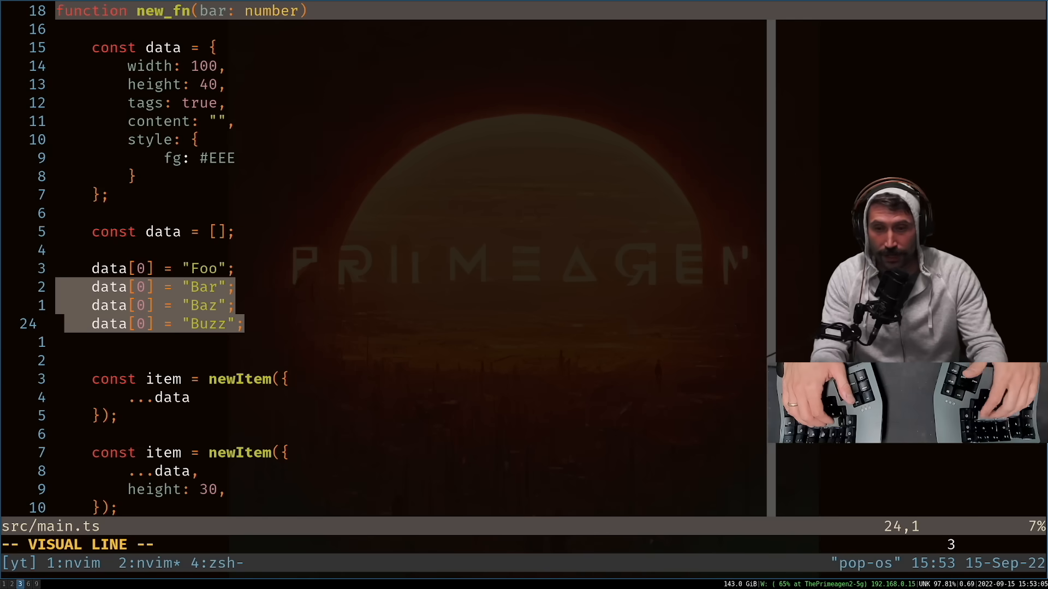
{"action": "key", "text": "g ctrl+a"}
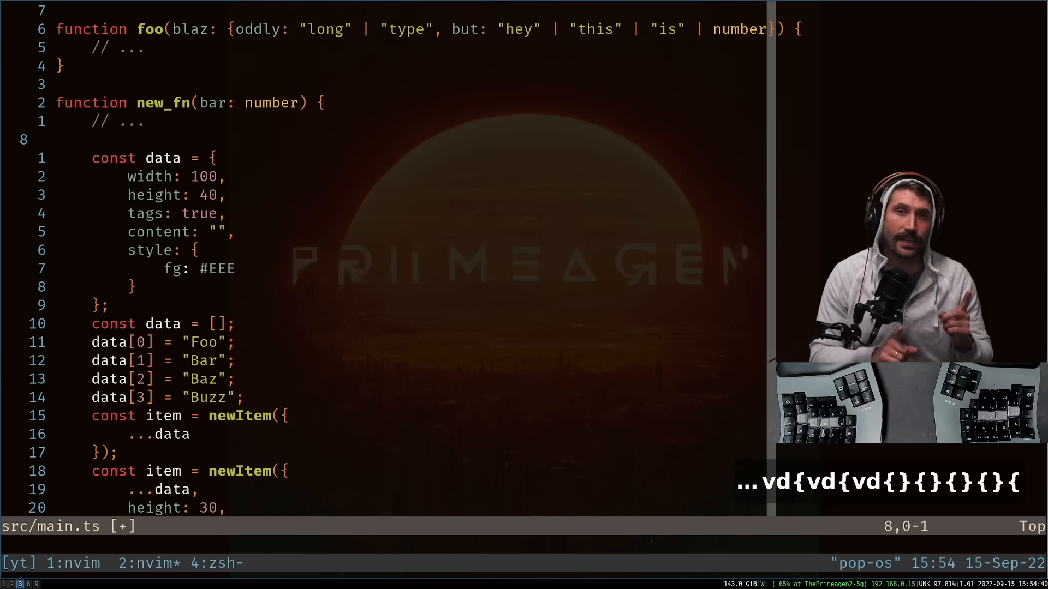
Jump back to the data array line and save main.ts with the restored blank lines.
{"action": "key", "text": "ctrl+o"}
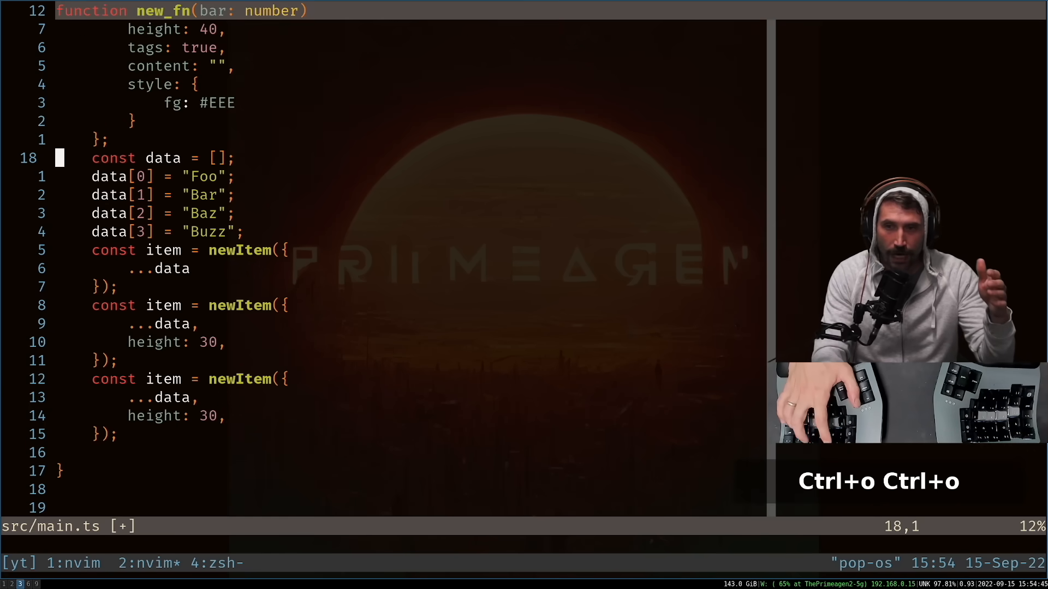
{"action": "key", "text": "ctrl+o"}
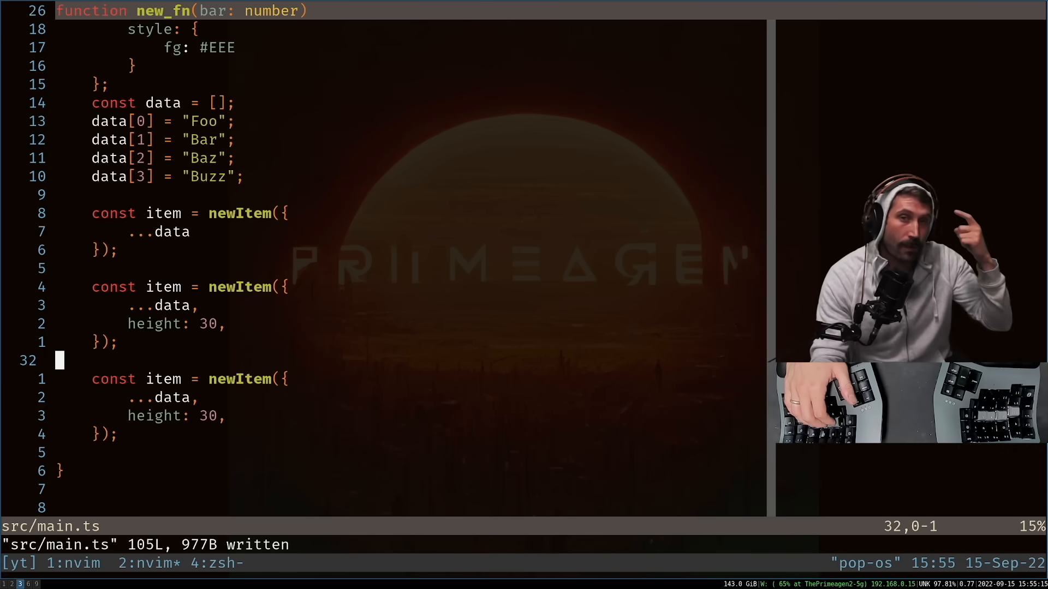
{"action": "key", "text": "V"}
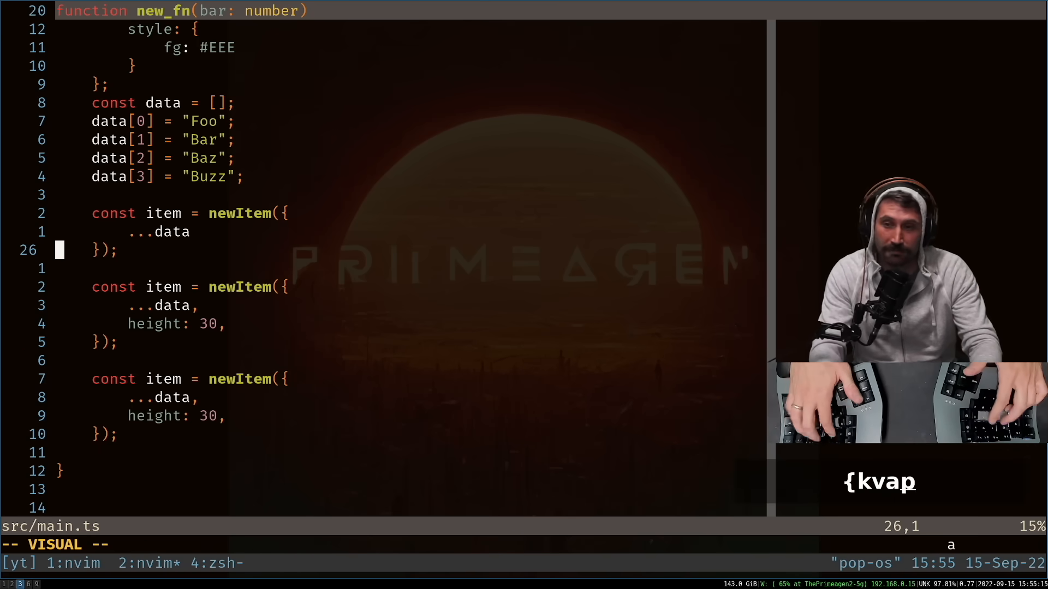